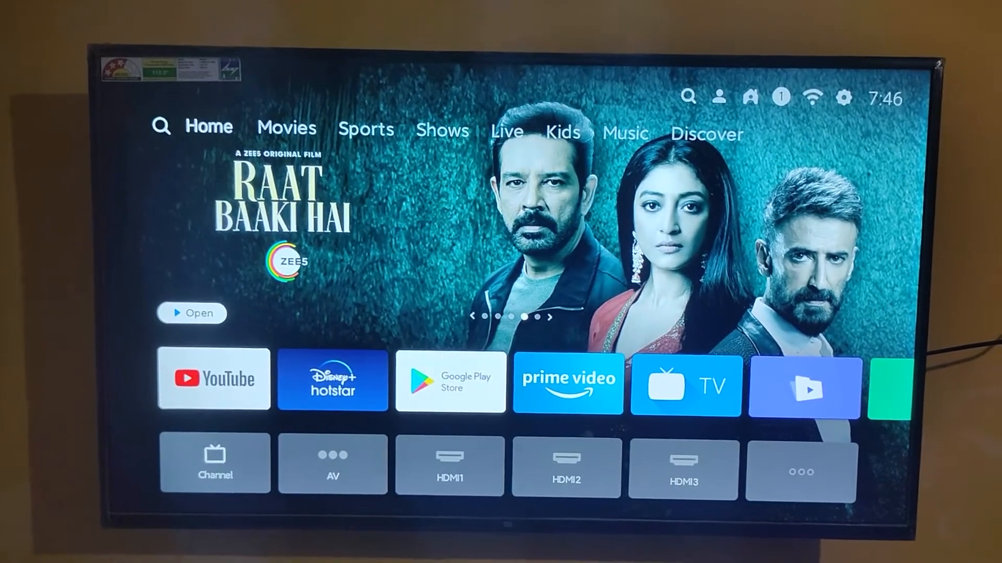
Step: Launch Google Play Store from the apps row on the PatchWall home screen
{"action": "scroll", "scroll_direction": "down", "scroll_amount": 3}
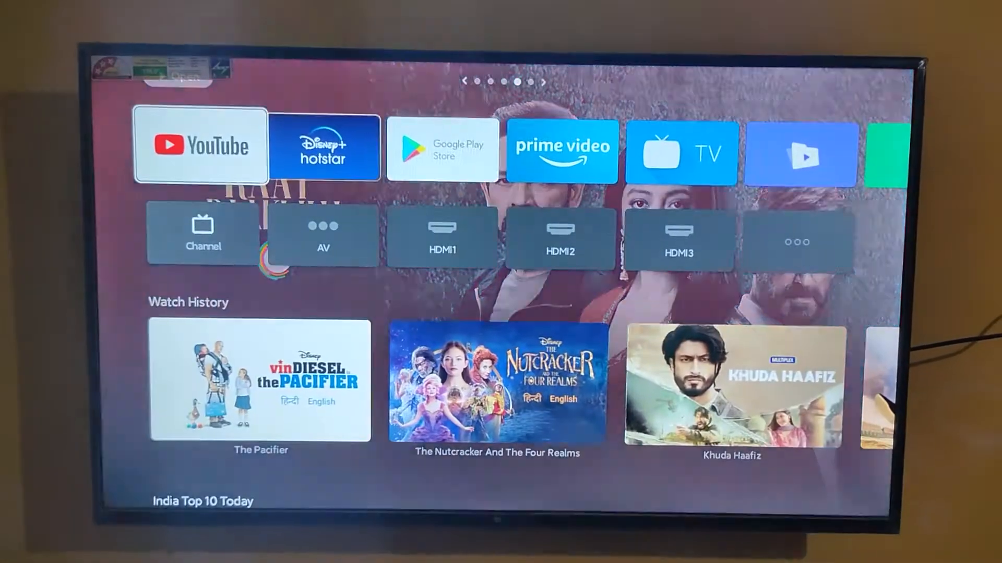
{"action": "left_click", "coordinate": [442, 148]}
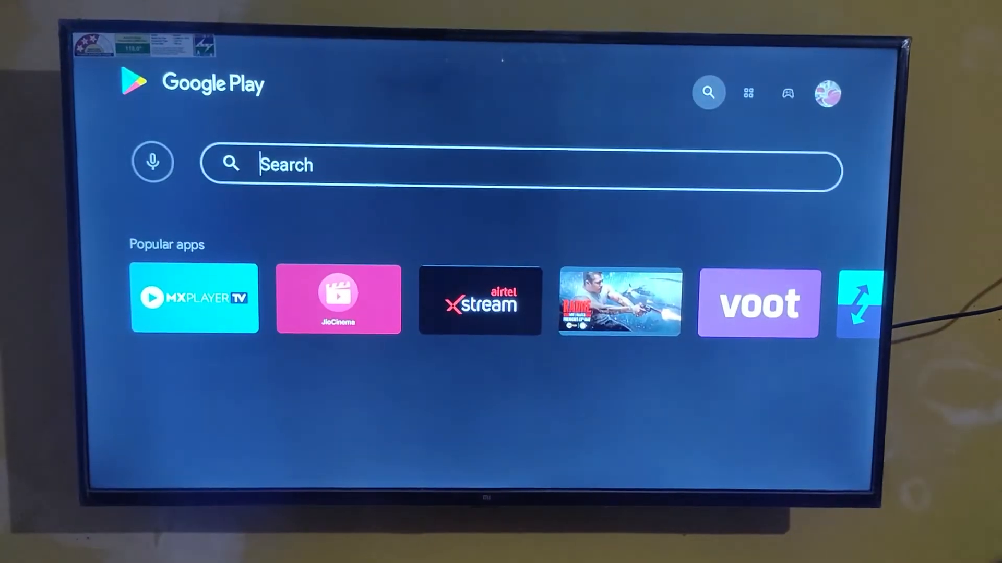
Step: Search the Play Store for 'jio' to list MyJio and related results
{"action": "type", "text": "q"}
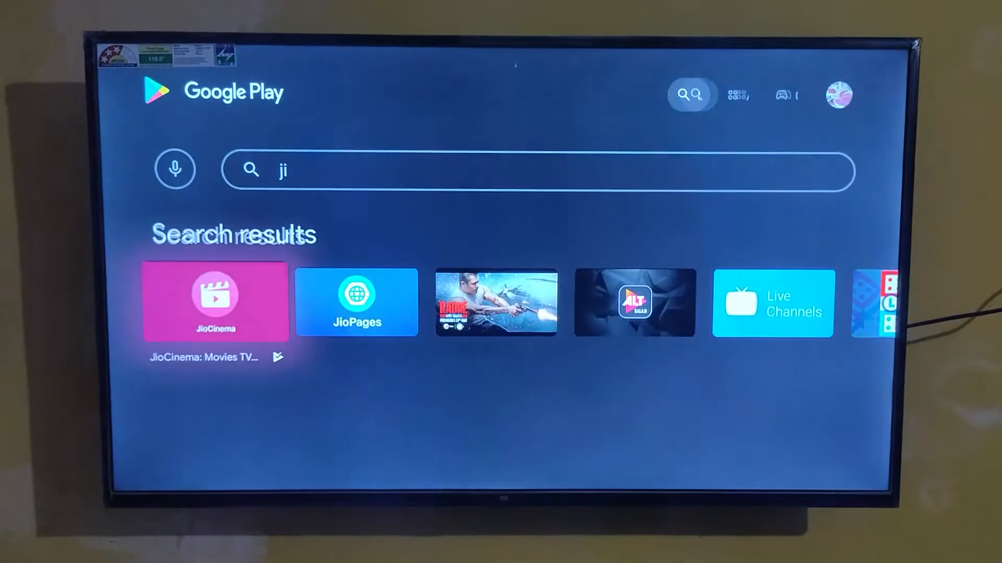
{"action": "scroll", "scroll_direction": "right", "scroll_amount": 3}
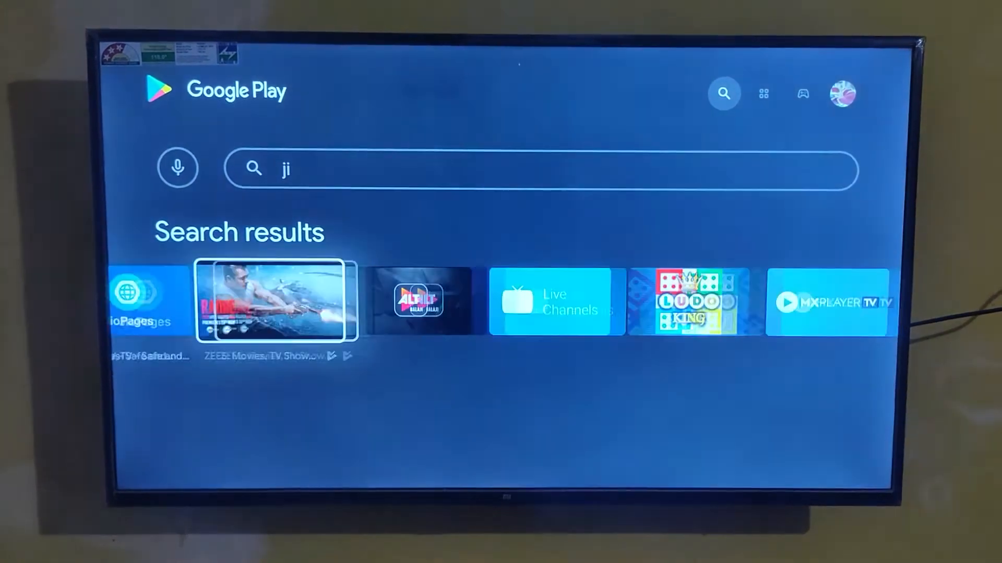
{"action": "left_click", "coordinate": [540, 170]}
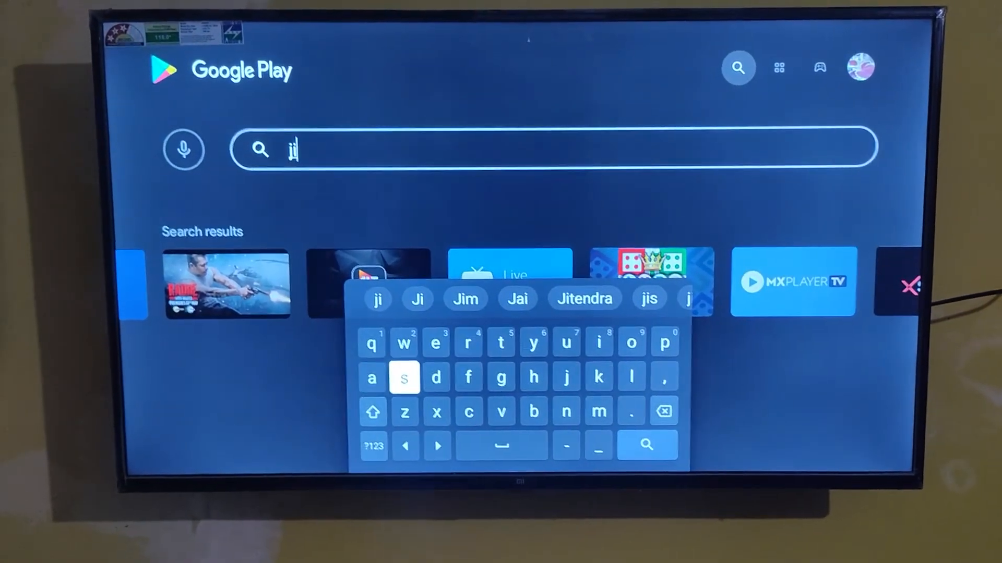
{"action": "left_click", "coordinate": [640, 349]}
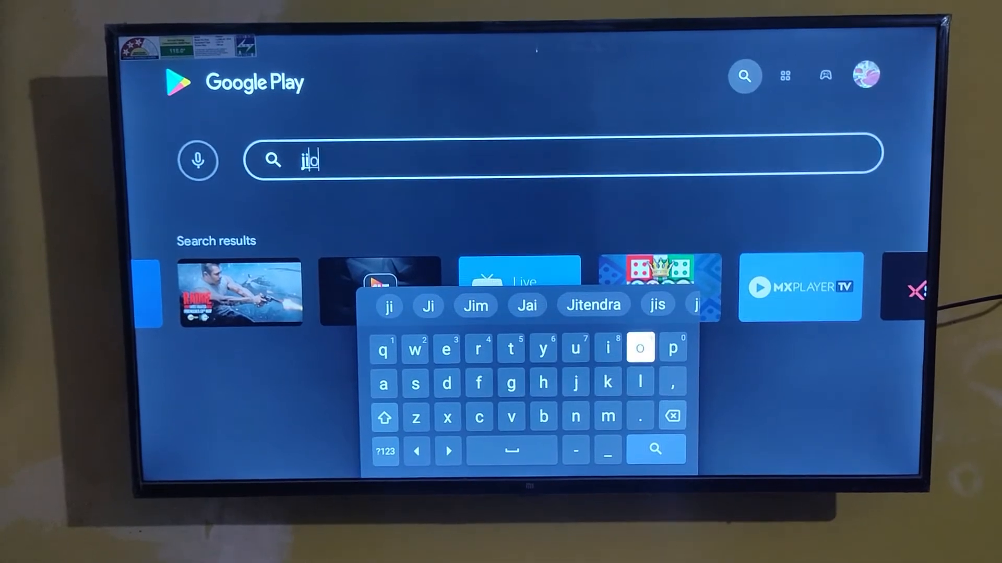
{"action": "left_click", "coordinate": [639, 348]}
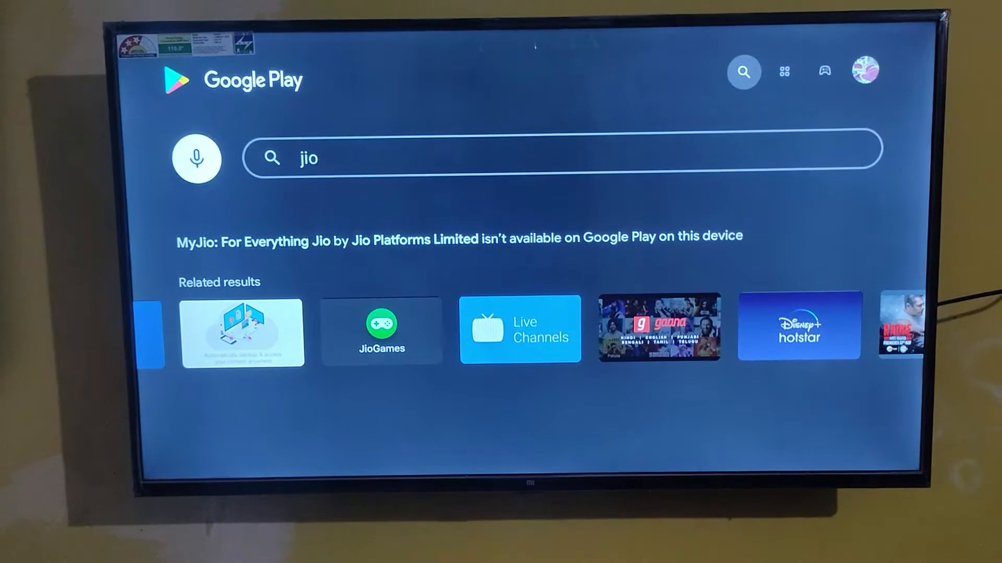
Step: Install JioCloud - Free Cloud Storage from its listing under Related results
{"action": "left_click", "coordinate": [241, 333]}
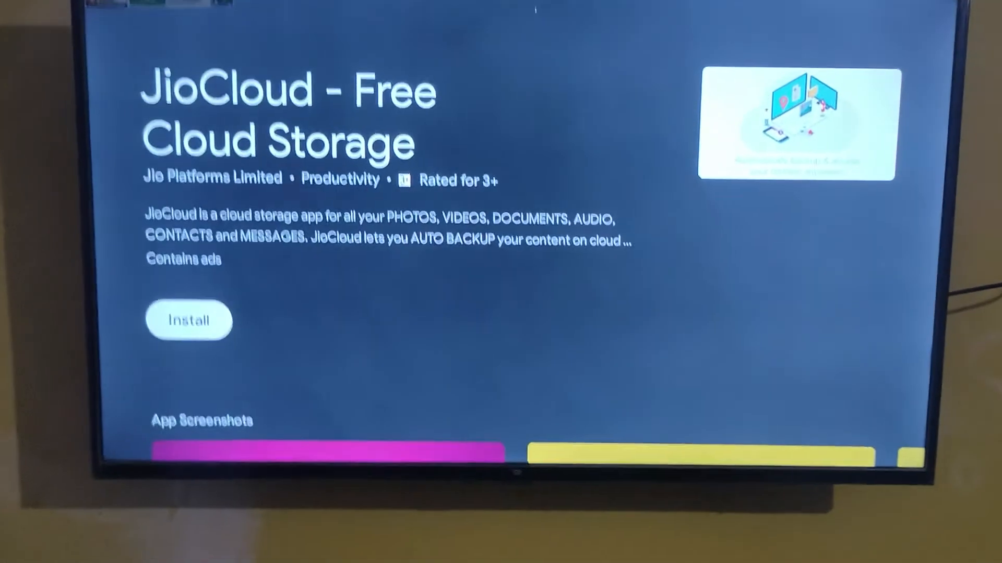
{"action": "left_click", "coordinate": [189, 320]}
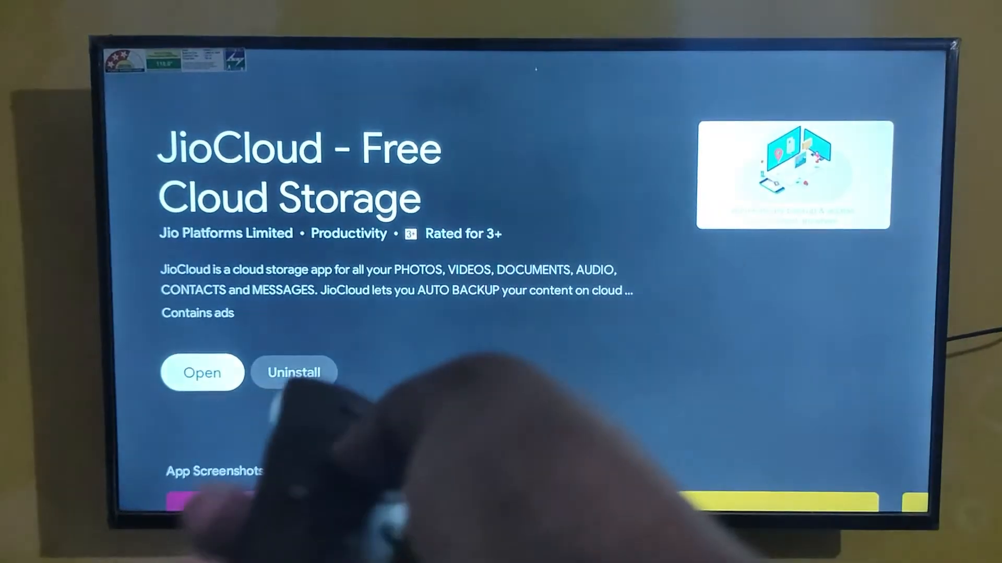
Step: Launch JioCloud and choose Mobile OTP login to reach the Jio number entry screen
{"action": "left_click", "coordinate": [202, 373]}
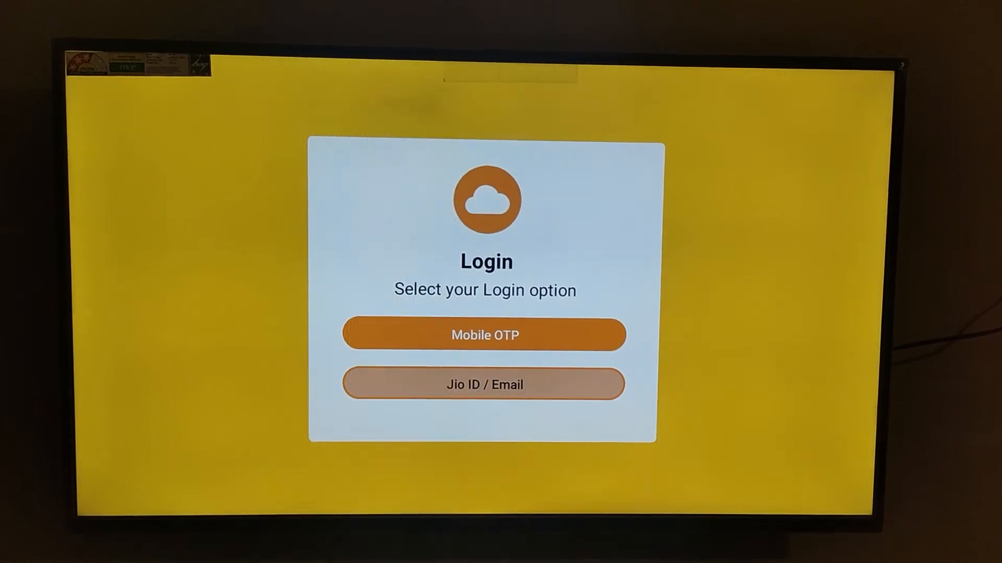
{"action": "left_click", "coordinate": [485, 335]}
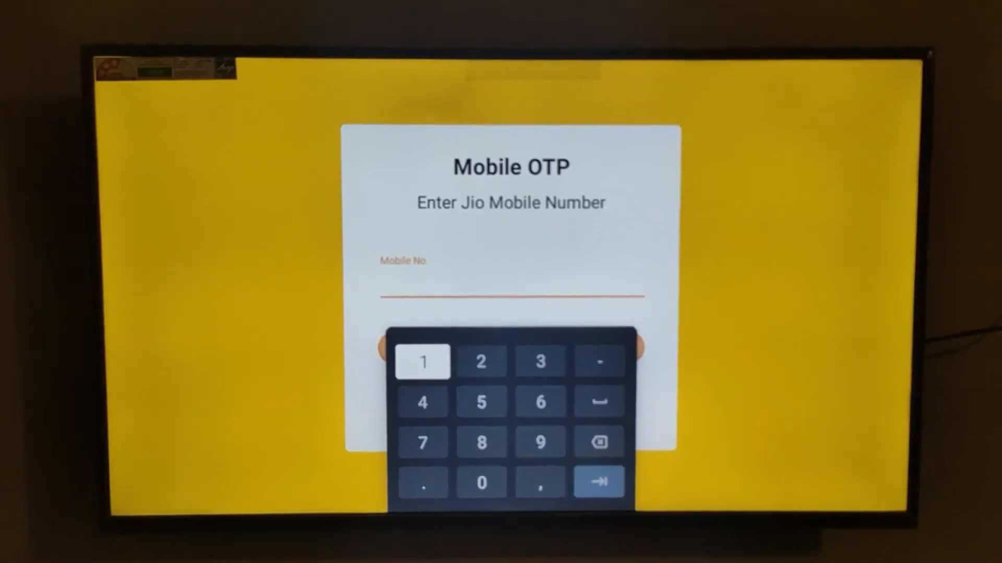